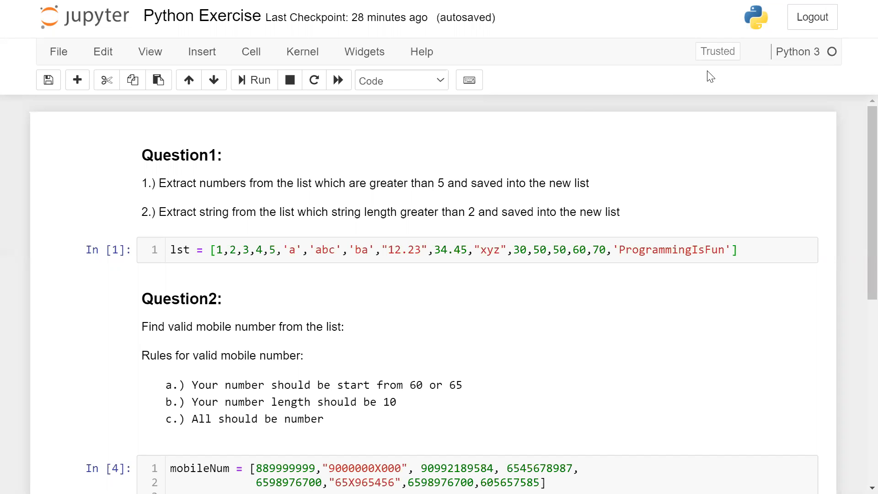
# Enter edit mode in the Question1 lst cell of mixed numbers and strings
pyautogui.click(540, 249)
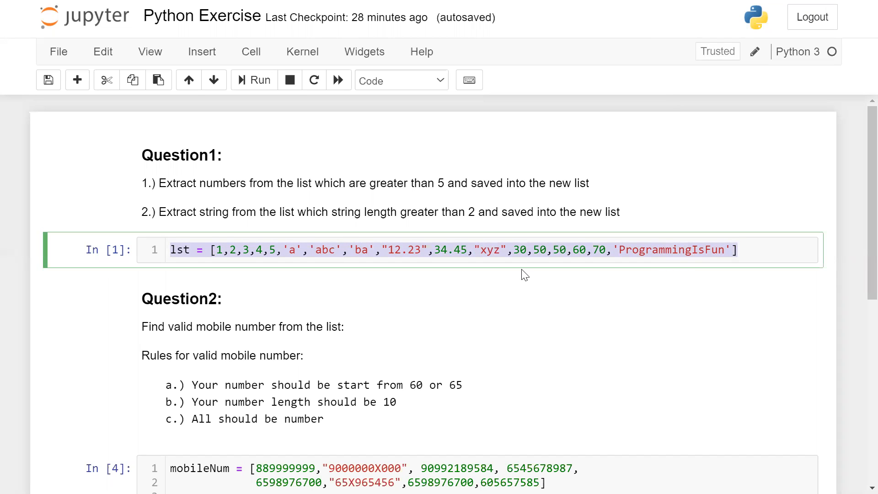
# Scroll down to the Question2 mobileNum cell with the random-numbers note
pyautogui.scroll(-3)
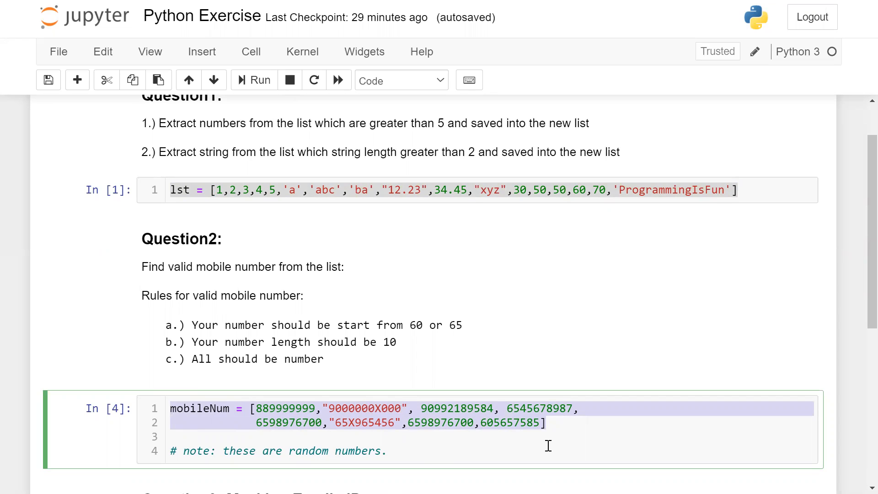
# Scroll down until the Question3 masking-email markdown and EmailList cell are visible
pyautogui.scroll(-3)
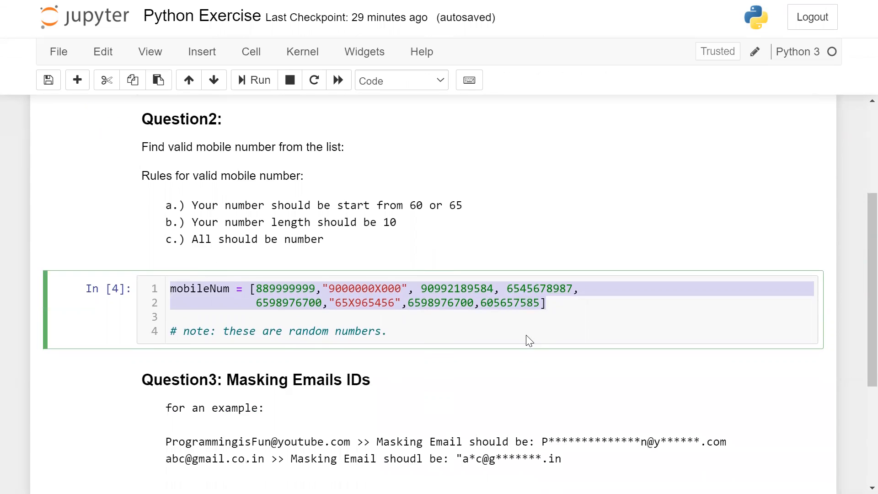
pyautogui.scroll(-3)
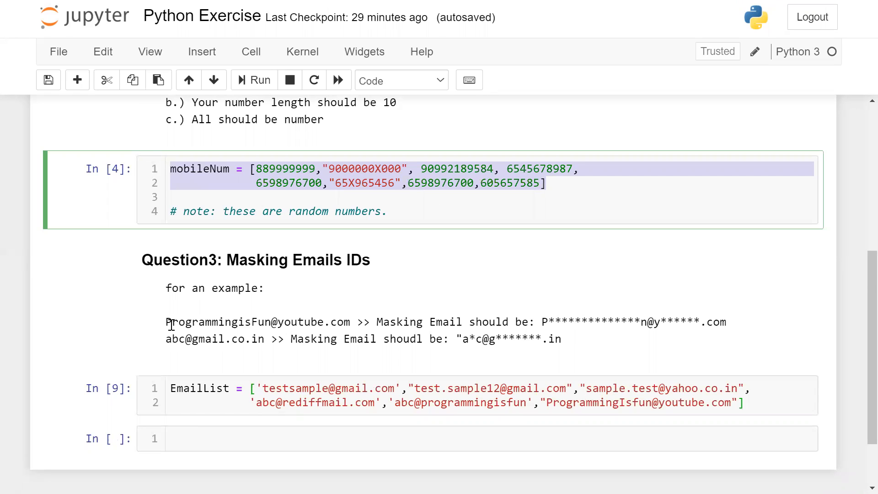
pyautogui.moveTo(271, 328)
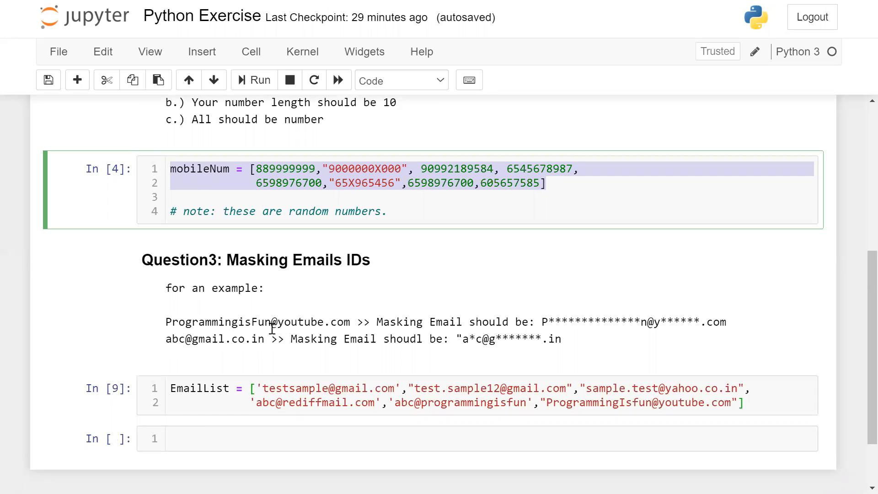
pyautogui.moveTo(340, 324)
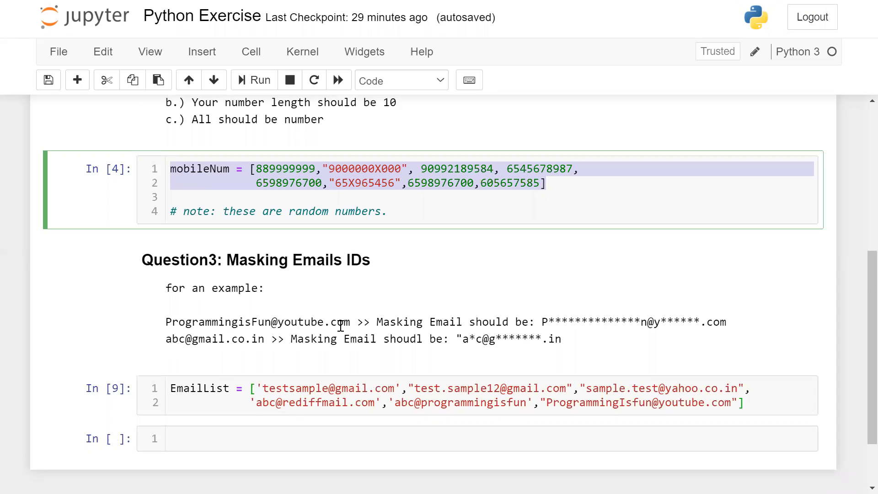
pyautogui.moveTo(248, 326)
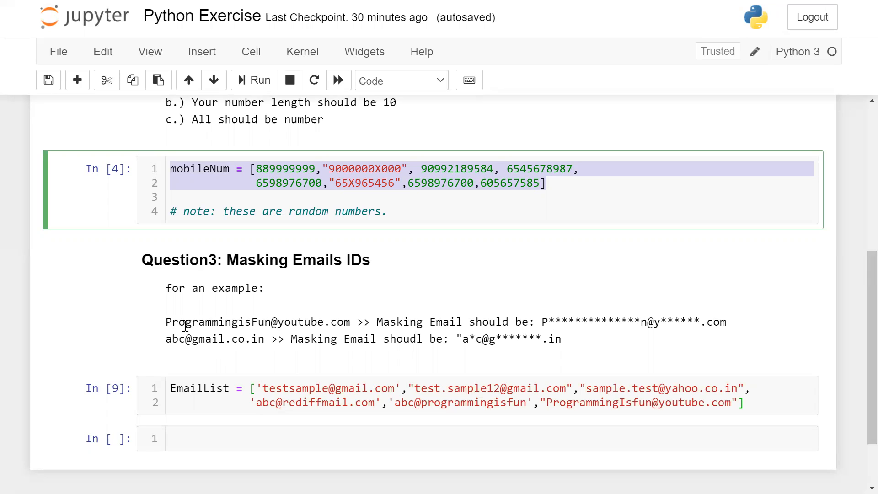
pyautogui.moveTo(637, 322)
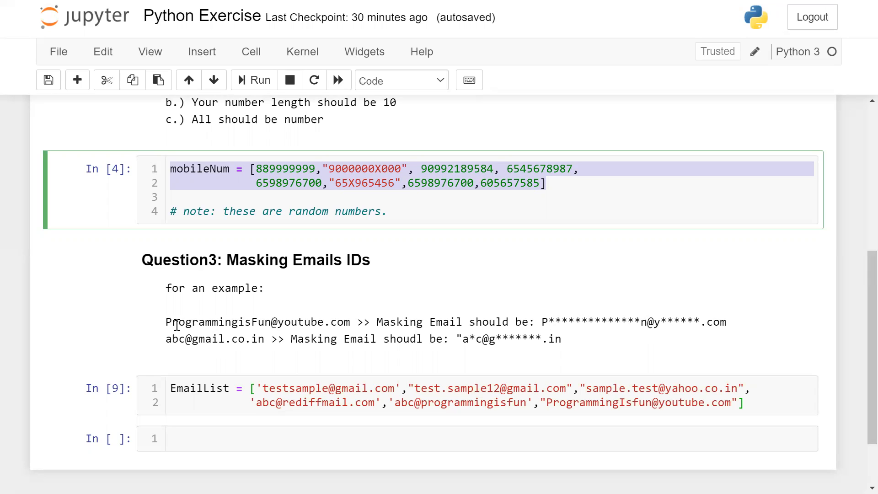
# Select the word ProgrammingisFun in the Question3 example email
pyautogui.doubleClick(189, 322)
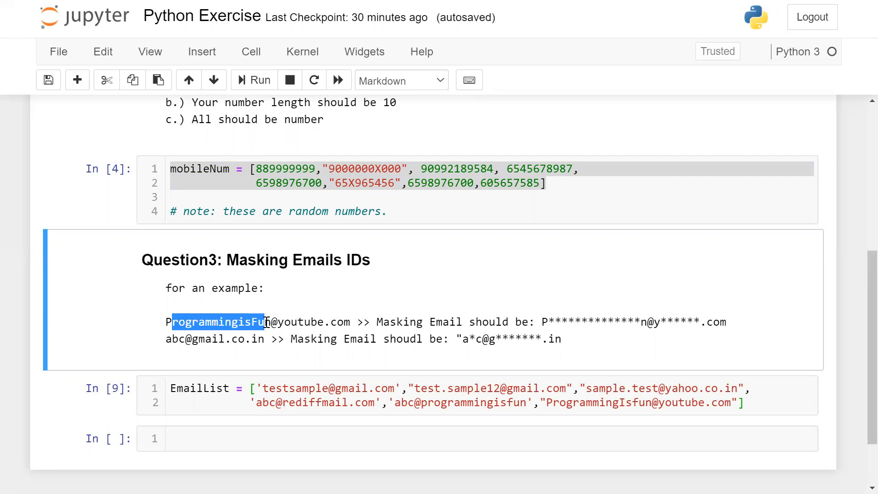
pyautogui.moveTo(302, 322)
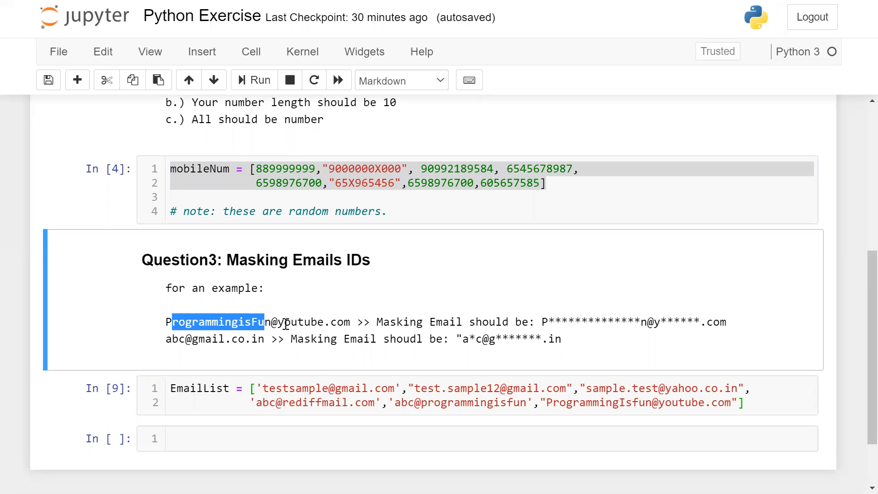
pyautogui.moveTo(660, 325)
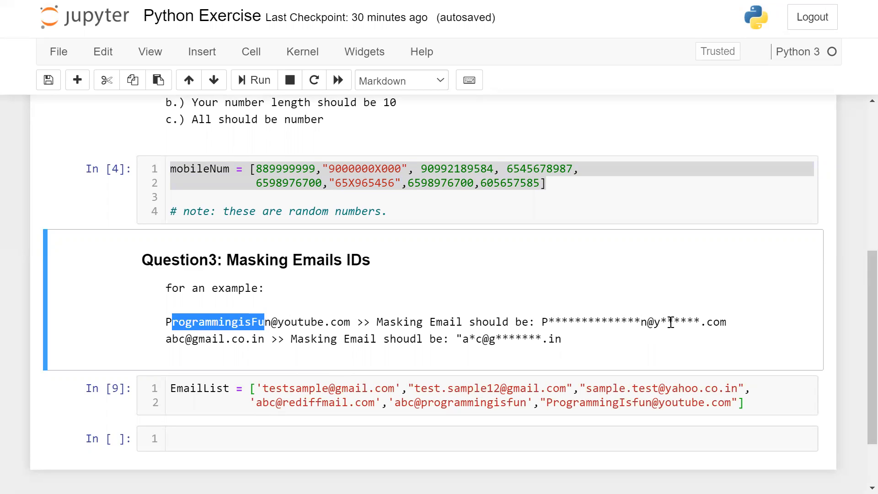
pyautogui.moveTo(700, 322)
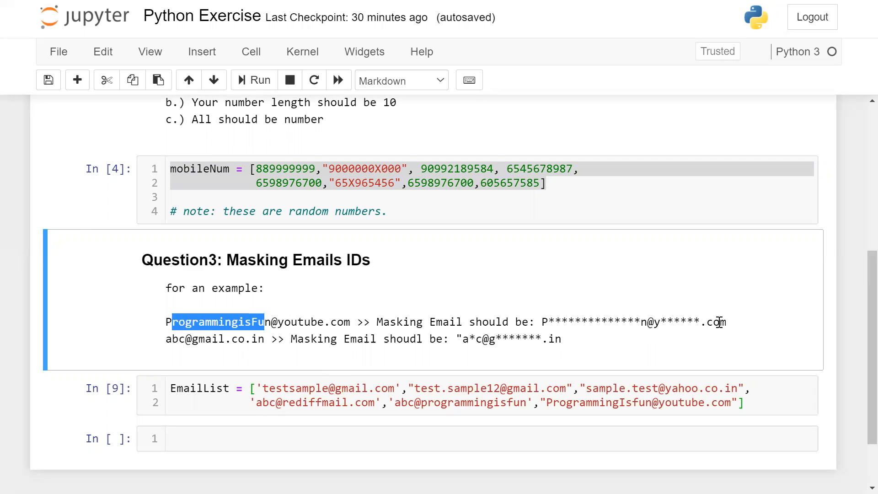
pyautogui.moveTo(186, 346)
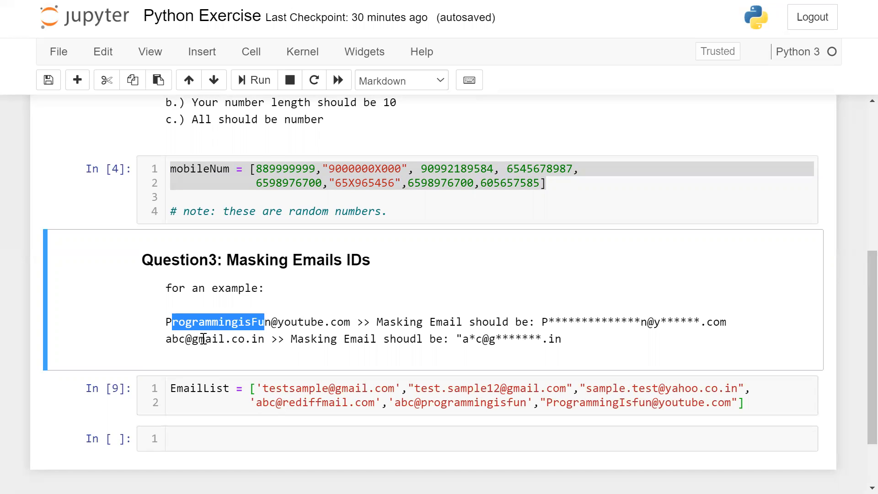
pyautogui.moveTo(479, 341)
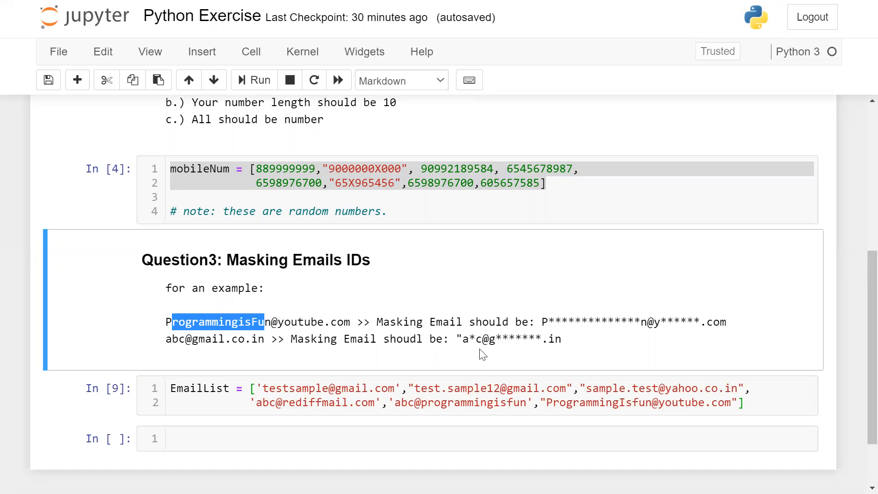
pyautogui.moveTo(476, 340)
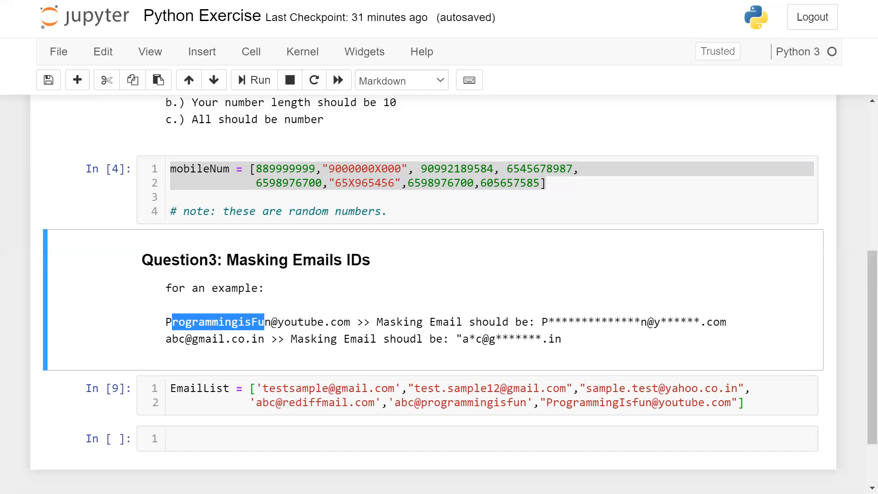
pyautogui.moveTo(191, 4)
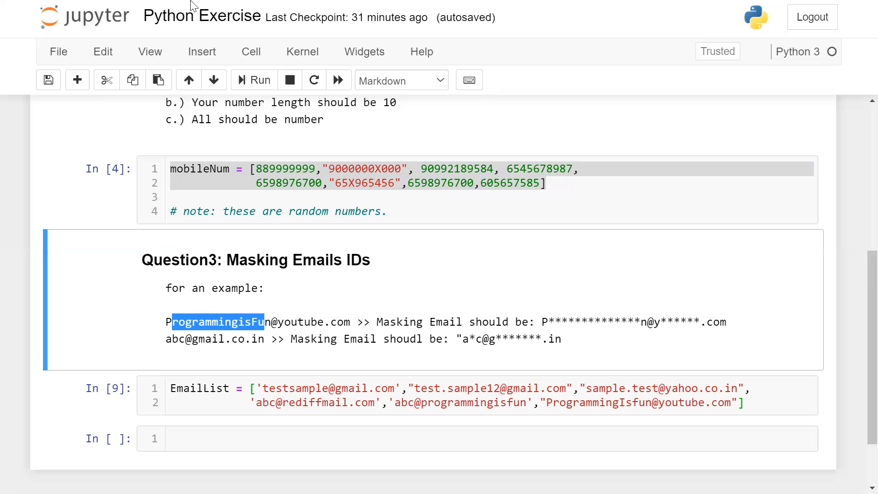